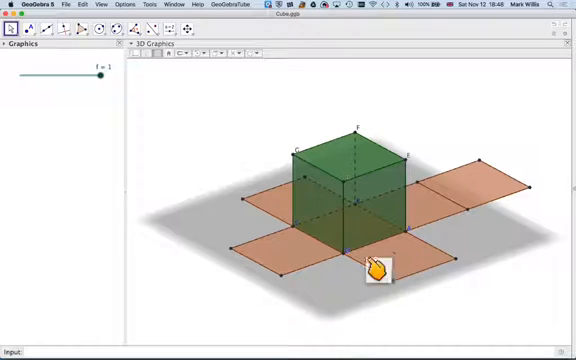
{"action": "mouse_move", "coordinate": [470, 230]}
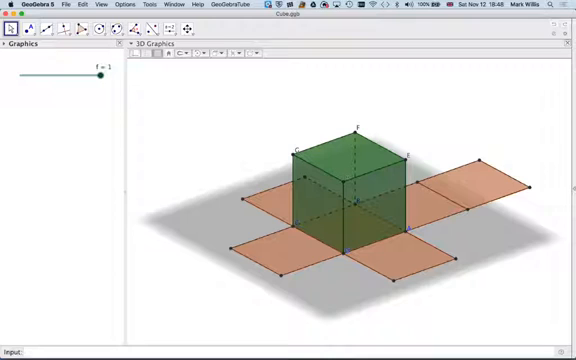
Step: Lower slider f from 1 to 0 so the net folds into a closed cube
{"action": "left_click_drag", "start_coordinate": [88, 74], "coordinate": [85, 74]}
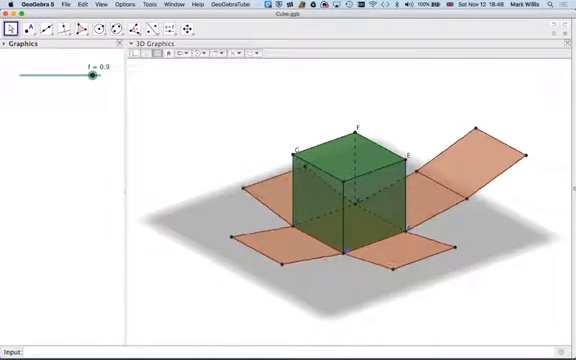
{"action": "left_click_drag", "start_coordinate": [88, 73], "coordinate": [37, 73]}
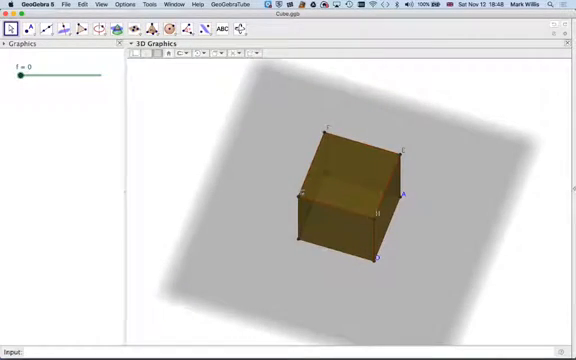
Step: Raise slider f from 0 back to 1, flattening the cube's net
{"action": "left_click_drag", "start_coordinate": [25, 76], "coordinate": [42, 76]}
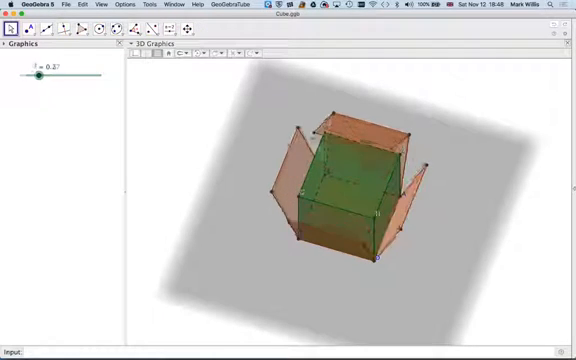
{"action": "left_click_drag", "start_coordinate": [40, 77], "coordinate": [98, 77]}
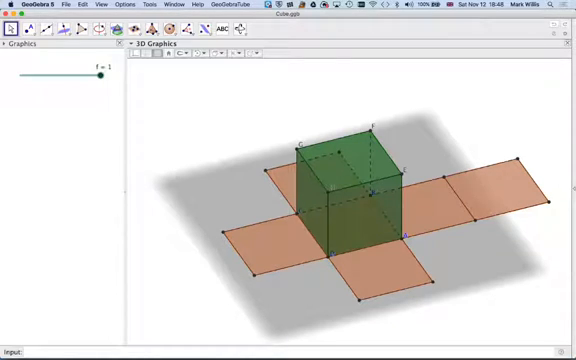
{"action": "mouse_move", "coordinate": [267, 55]}
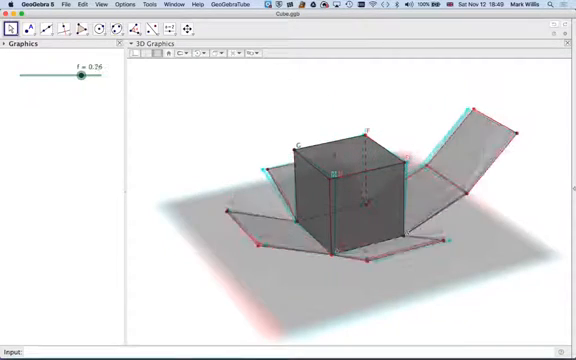
Step: Unfold the anaglyph net to f ≈ 0.98, then fold it back to about 0.27
{"action": "left_click_drag", "start_coordinate": [72, 76], "coordinate": [93, 76]}
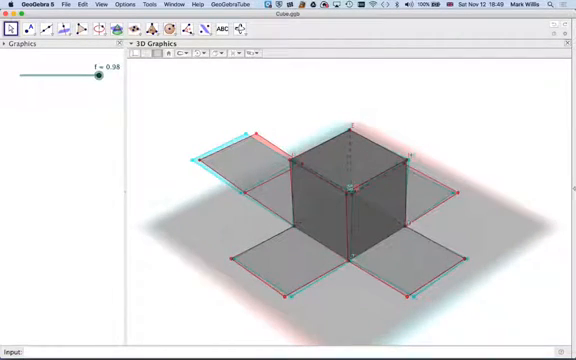
{"action": "left_click_drag", "start_coordinate": [93, 82], "coordinate": [40, 82]}
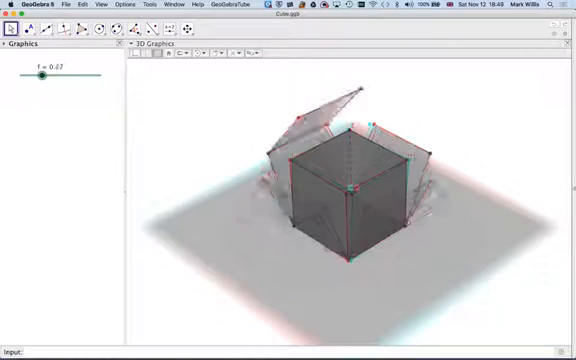